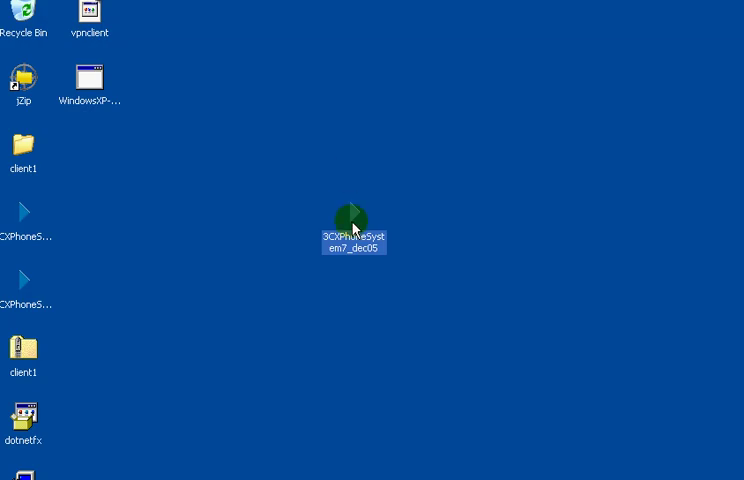
- Launch the 3CXPhoneSystem7 installer from the desktop and allow it to run past the security warning
{"action": "double_click", "coordinate": [352, 220]}
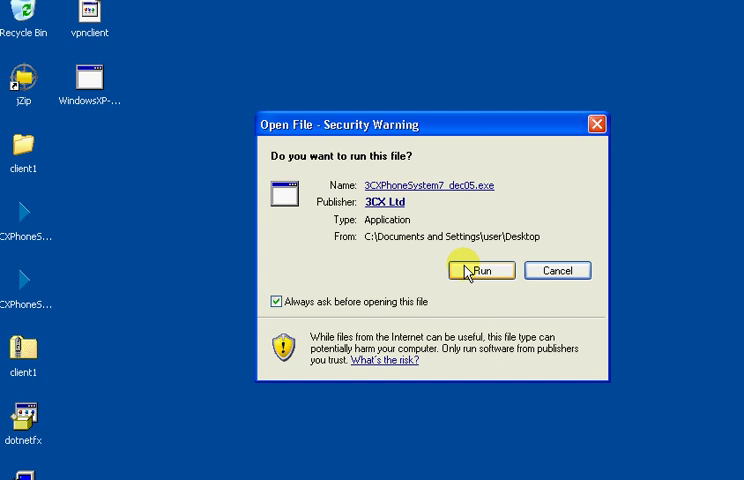
{"action": "left_click", "coordinate": [480, 270]}
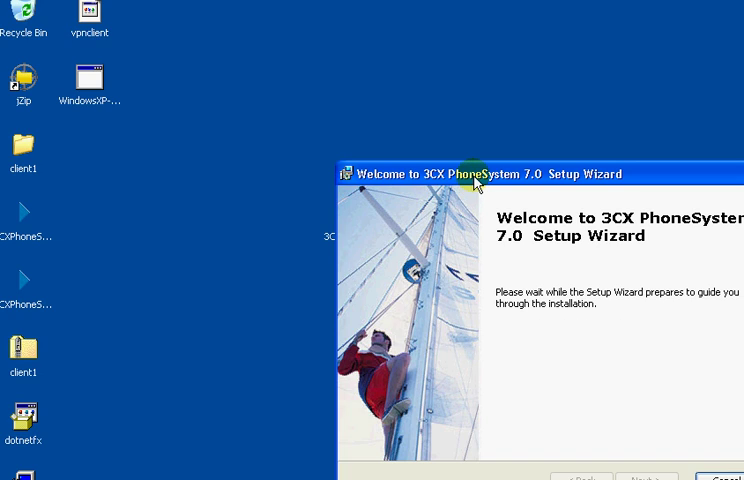
- Centre the wizard and continue past the Requirements and Recommendations pages to the license agreement
{"action": "left_click_drag", "start_coordinate": [470, 172], "coordinate": [300, 64]}
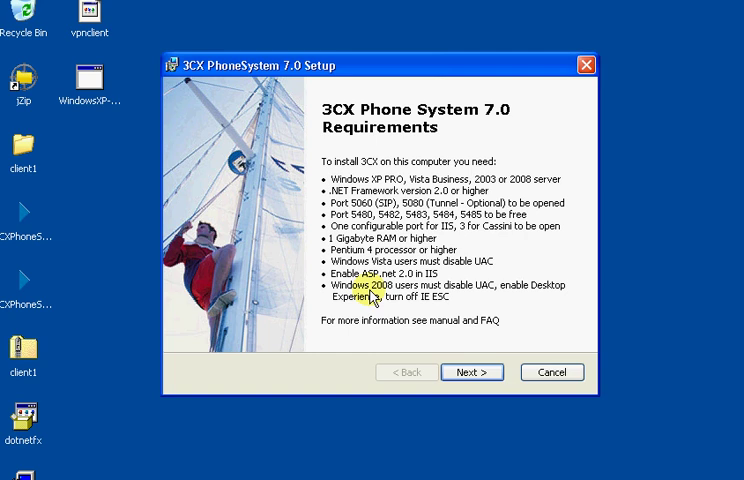
{"action": "mouse_move", "coordinate": [472, 372]}
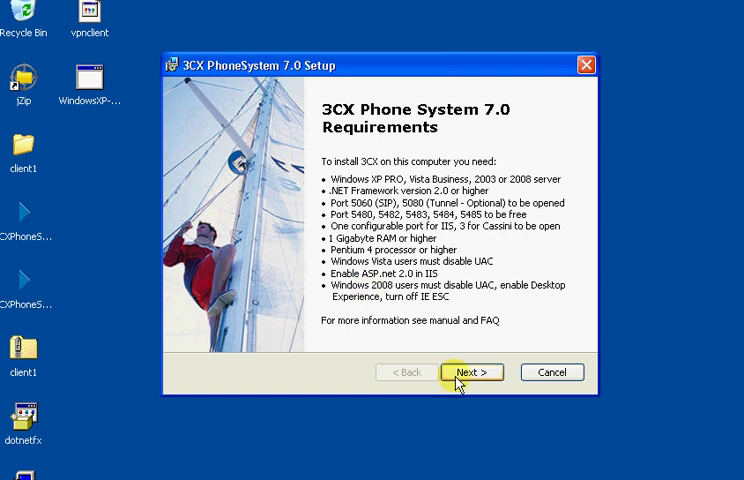
{"action": "left_click", "coordinate": [472, 372]}
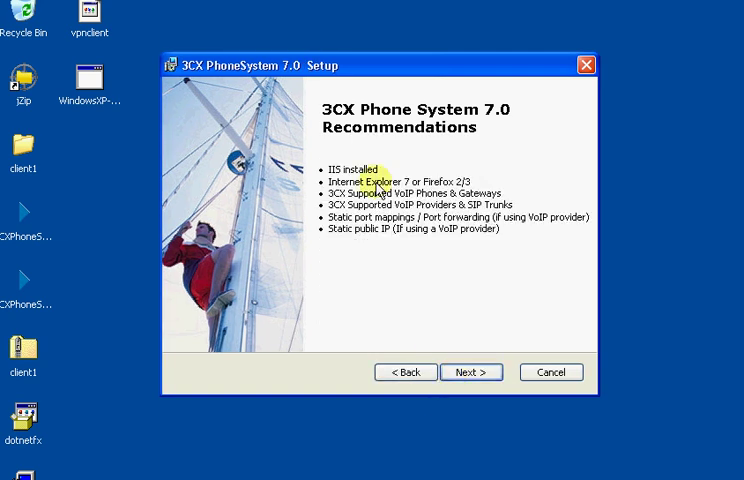
{"action": "mouse_move", "coordinate": [368, 232]}
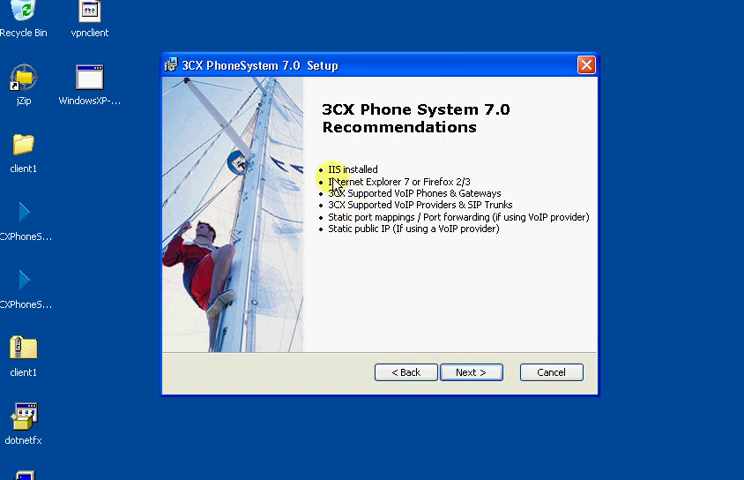
{"action": "mouse_move", "coordinate": [368, 186]}
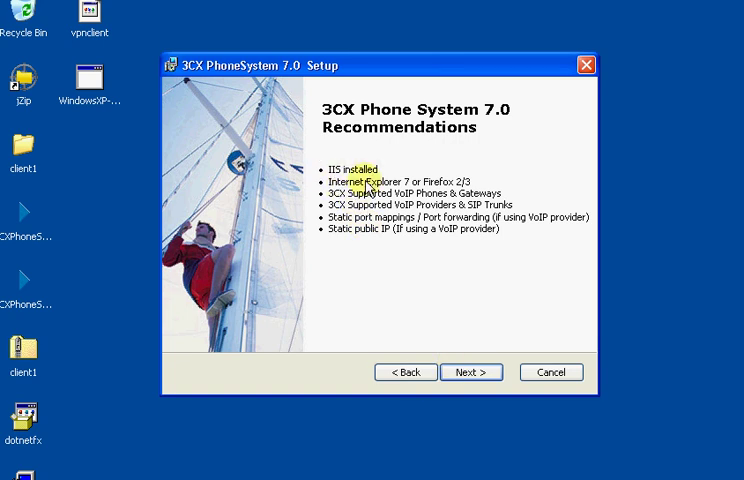
{"action": "left_click", "coordinate": [472, 372]}
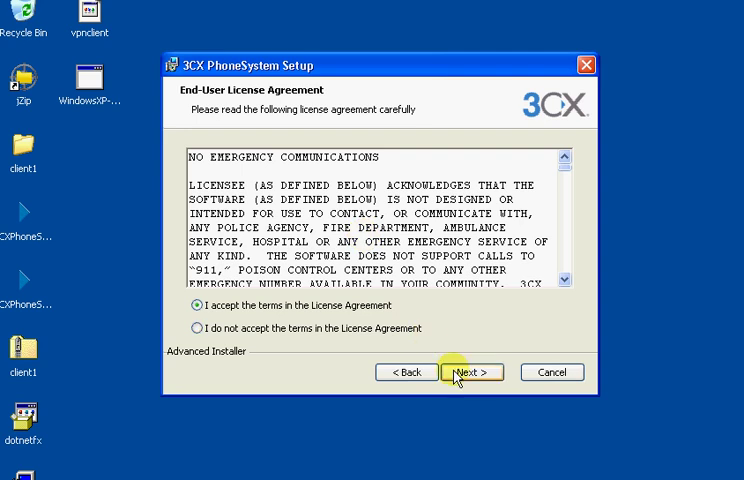
- Accept the license, keep the default install folder and choose the Bundled Webserver (Cassini)
{"action": "left_click", "coordinate": [470, 372]}
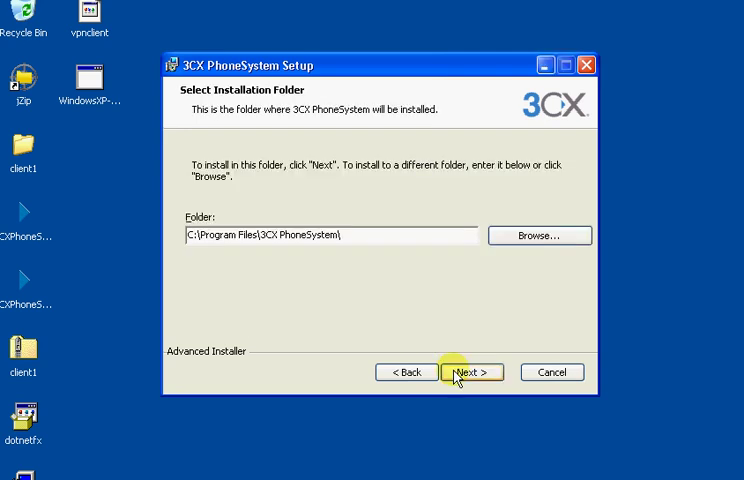
{"action": "left_click", "coordinate": [470, 372]}
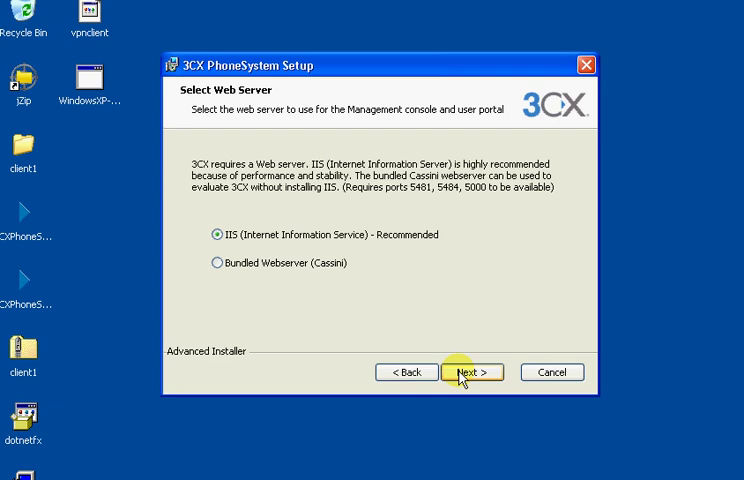
{"action": "left_click", "coordinate": [216, 262]}
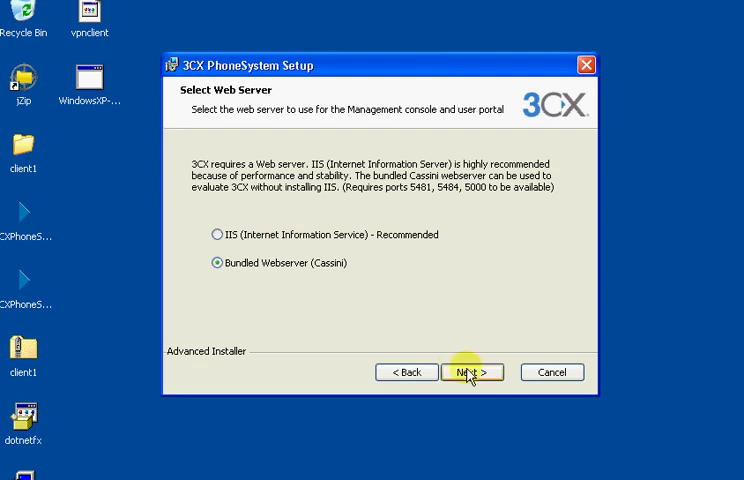
{"action": "left_click", "coordinate": [472, 372]}
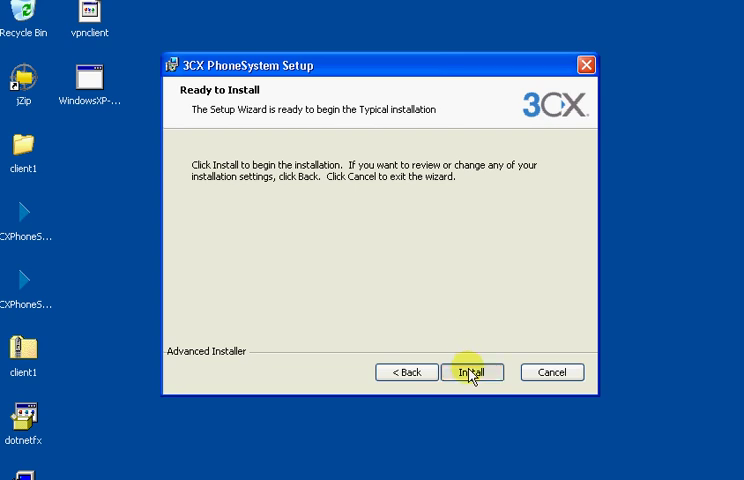
- Install 3CX Phone System 7.0 and finish the completed setup wizard
{"action": "left_click", "coordinate": [472, 372]}
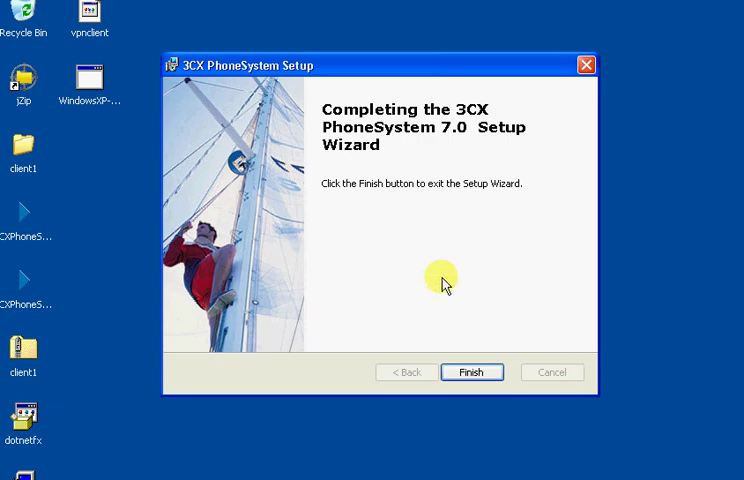
{"action": "mouse_move", "coordinate": [330, 194]}
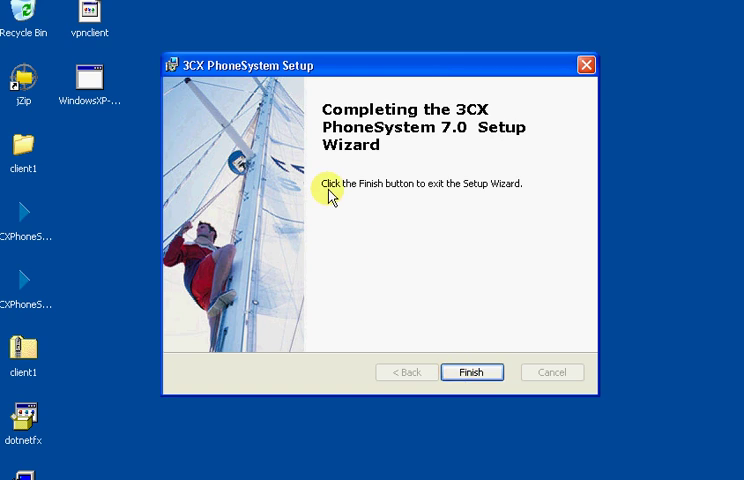
{"action": "mouse_move", "coordinate": [340, 222]}
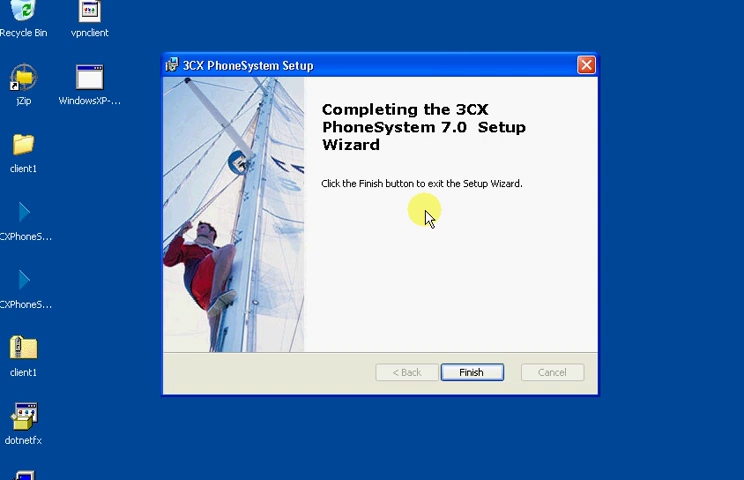
{"action": "left_click", "coordinate": [472, 372]}
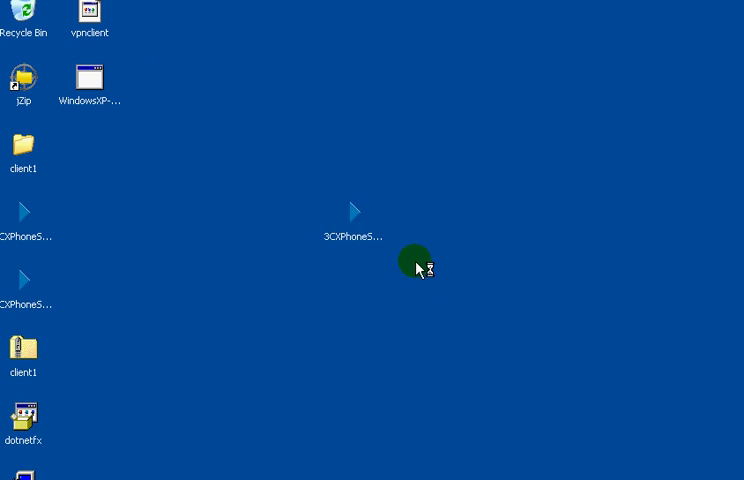
{"action": "mouse_move", "coordinate": [388, 160]}
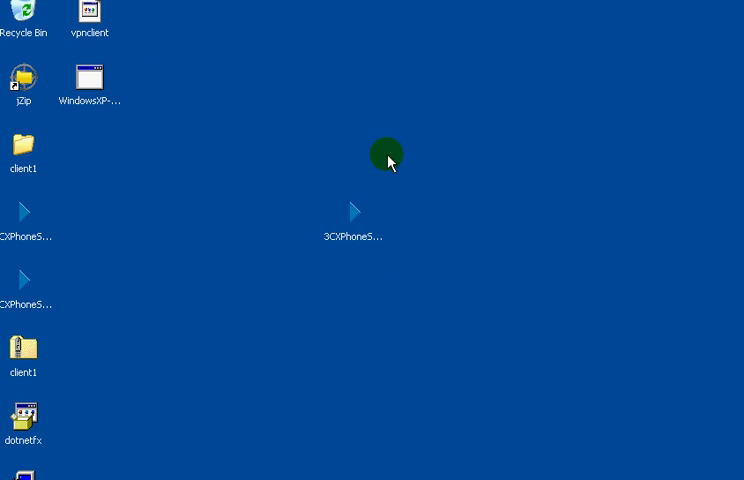
- Start the 3CX User Settings Wizard, keeping English and 3-digit extension numbers
{"action": "double_click", "coordinate": [352, 212]}
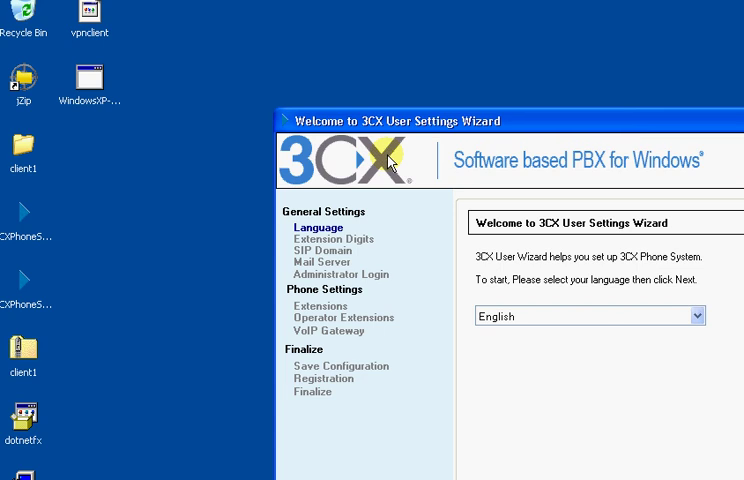
{"action": "left_click_drag", "start_coordinate": [396, 120], "coordinate": [216, 12]}
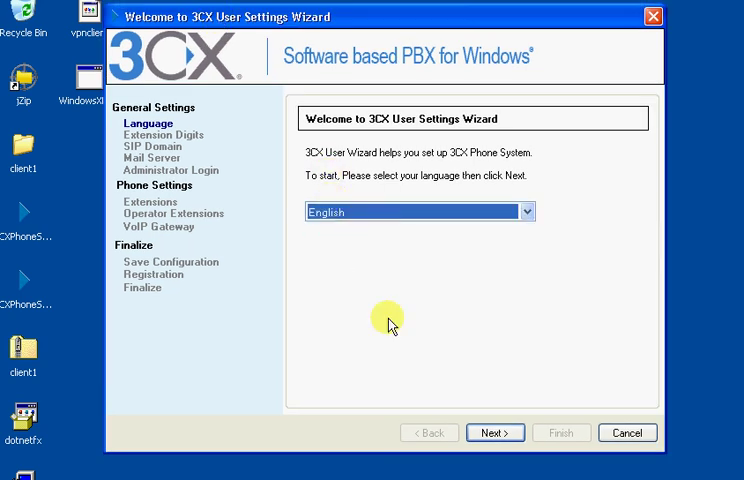
{"action": "left_click", "coordinate": [496, 432]}
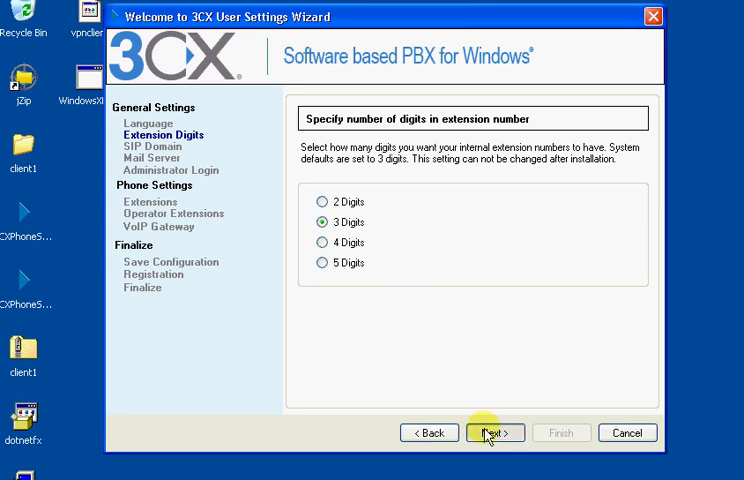
{"action": "left_click", "coordinate": [496, 432]}
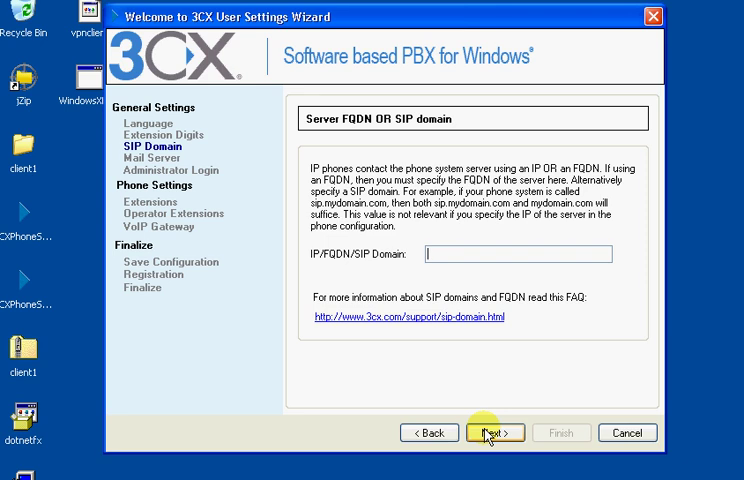
- Dismiss the 'Please enter an IP' error and begin the SIP domain as 192.168.15
{"action": "left_click", "coordinate": [494, 432]}
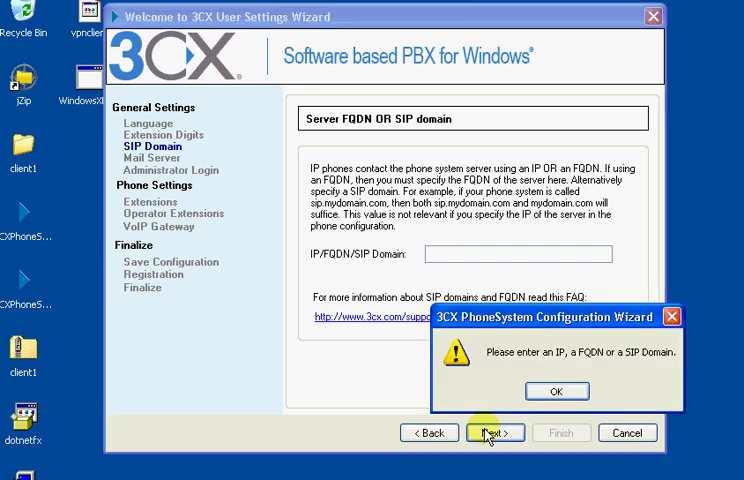
{"action": "left_click", "coordinate": [556, 392]}
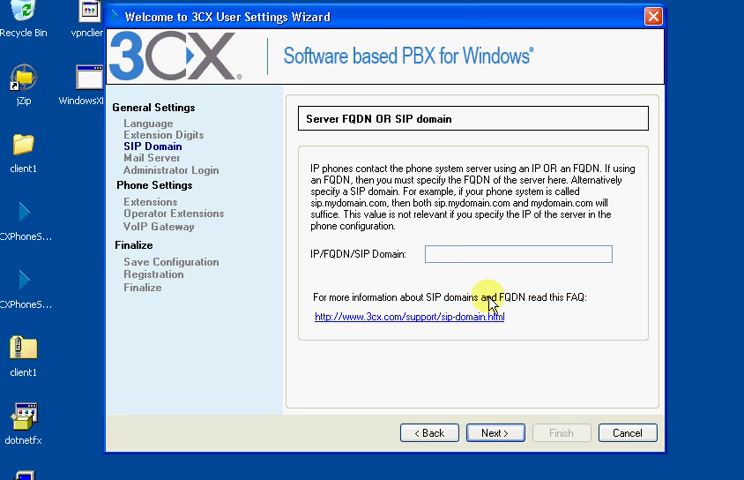
{"action": "type", "text": "192"}
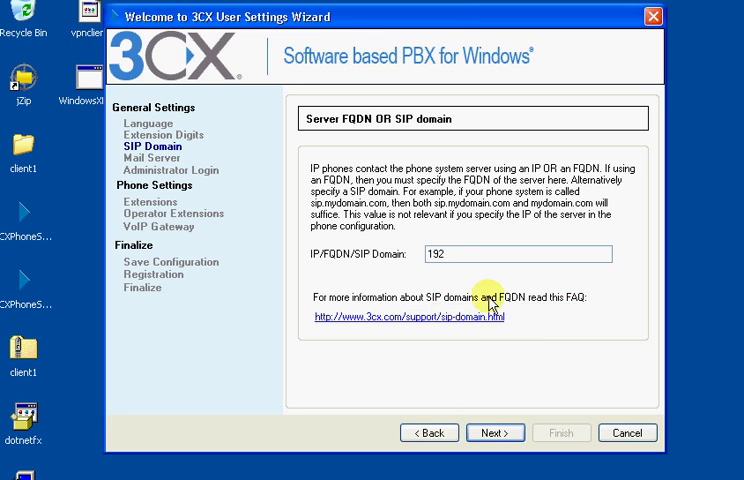
{"action": "type", "text": ".168."}
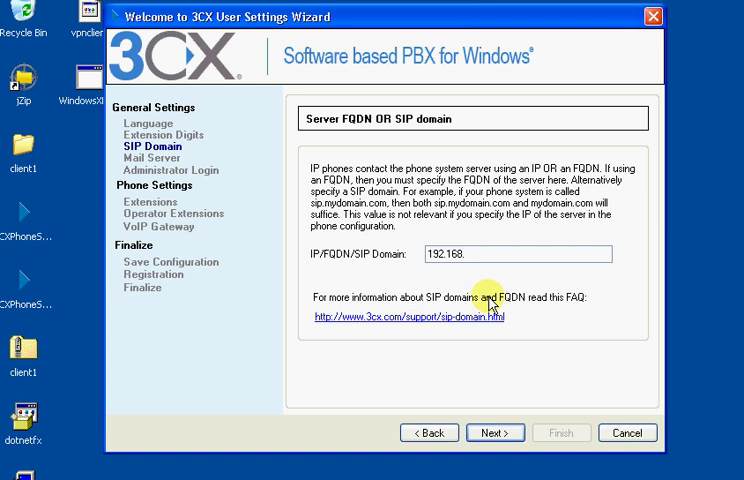
{"action": "type", "text": "15."}
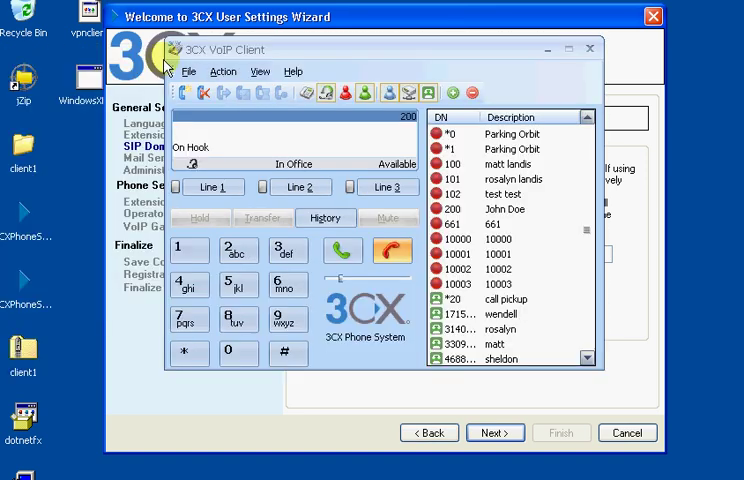
- Check the VoIP client's login parameters, complete the SIP domain as 192.168.15.130 and continue
{"action": "left_click", "coordinate": [188, 72]}
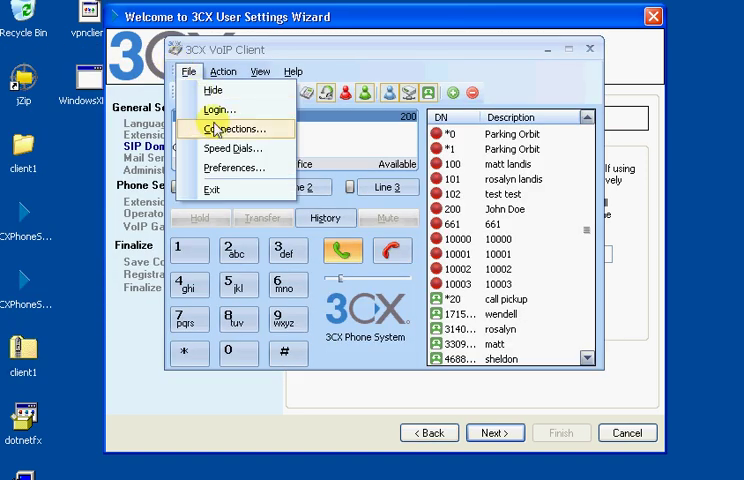
{"action": "left_click", "coordinate": [220, 108]}
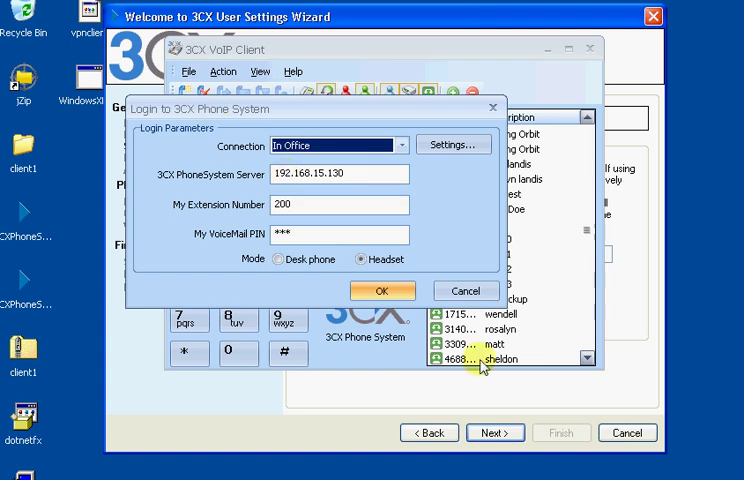
{"action": "left_click", "coordinate": [382, 290]}
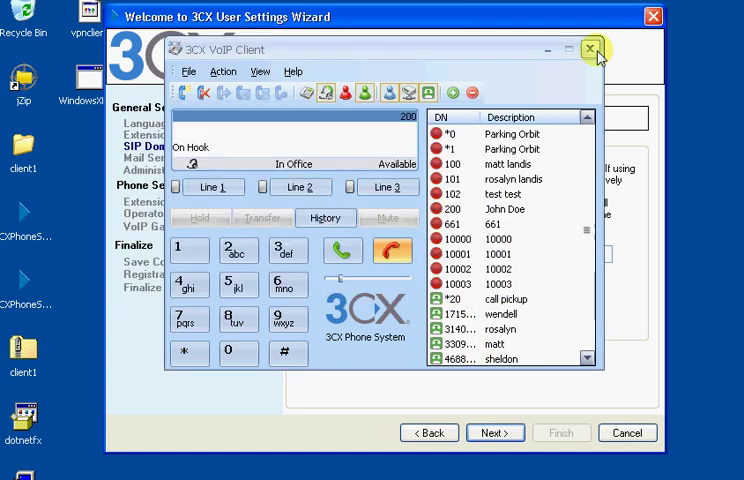
{"action": "left_click", "coordinate": [596, 48]}
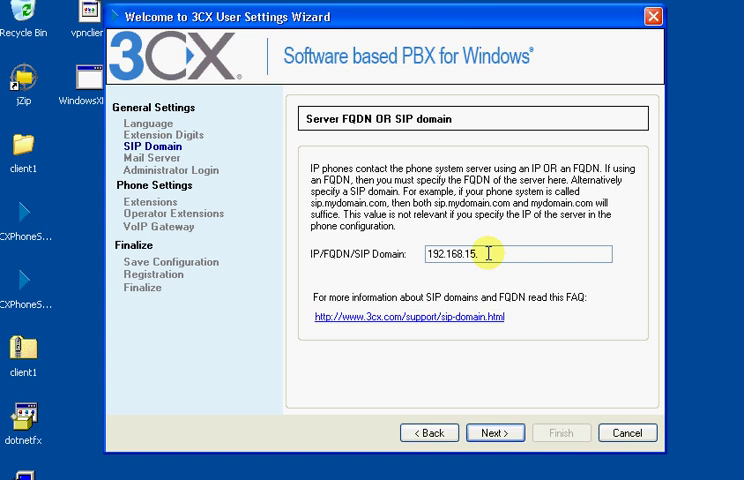
{"action": "type", "text": "130"}
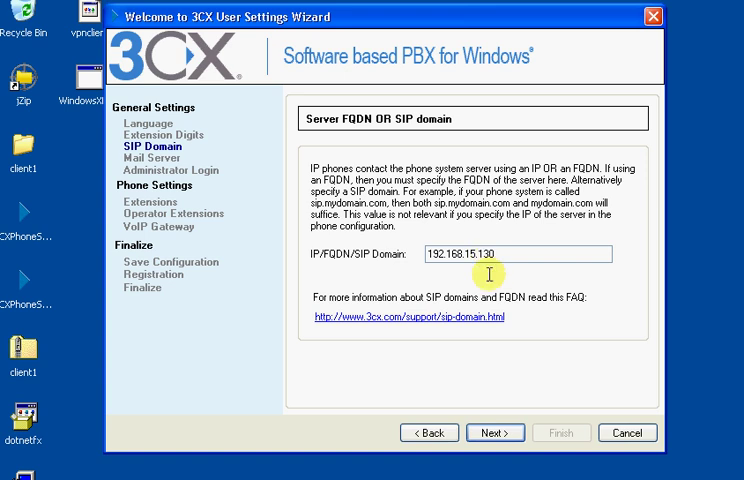
{"action": "left_click", "coordinate": [494, 432]}
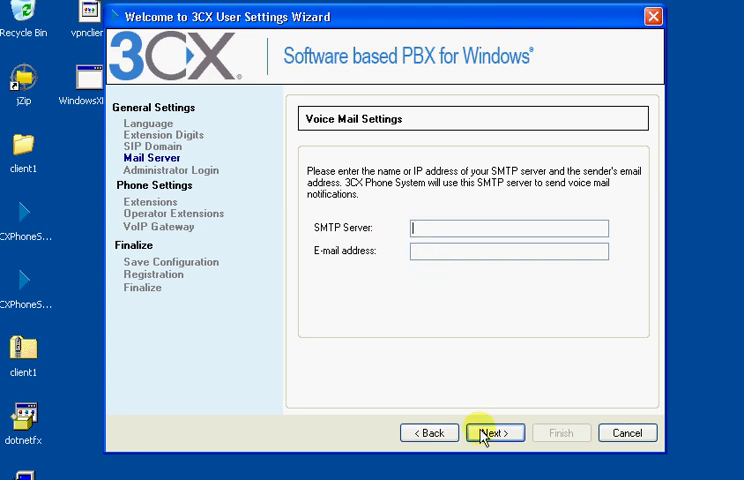
{"action": "left_click", "coordinate": [494, 432]}
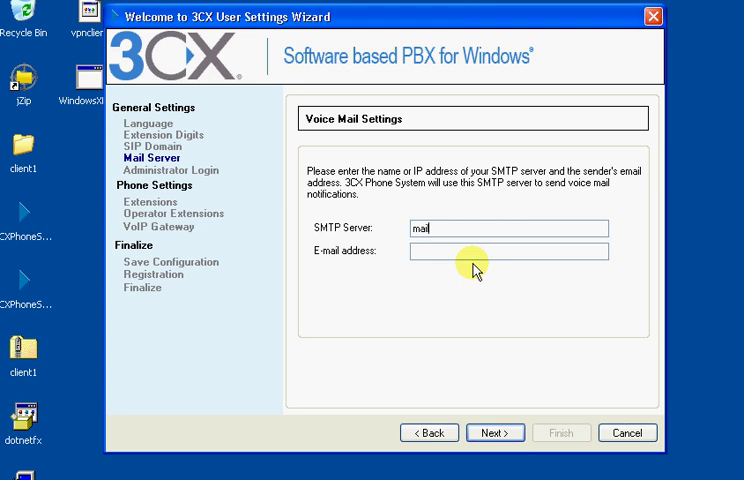
{"action": "type", "text": ".gmail.co"}
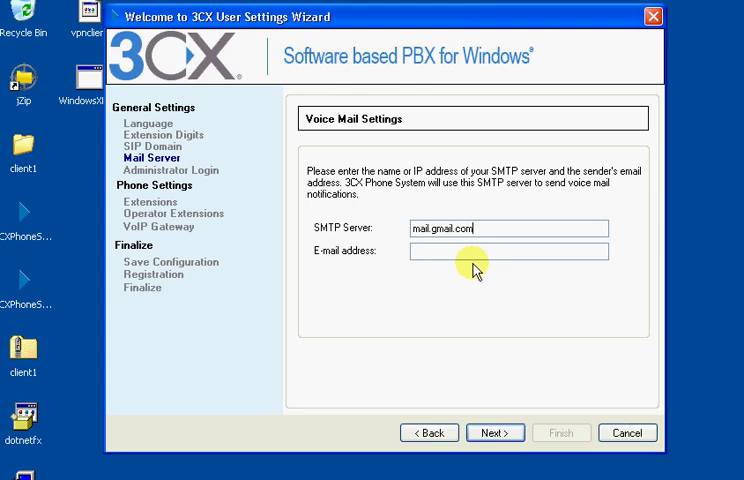
{"action": "type", "text": "ma"}
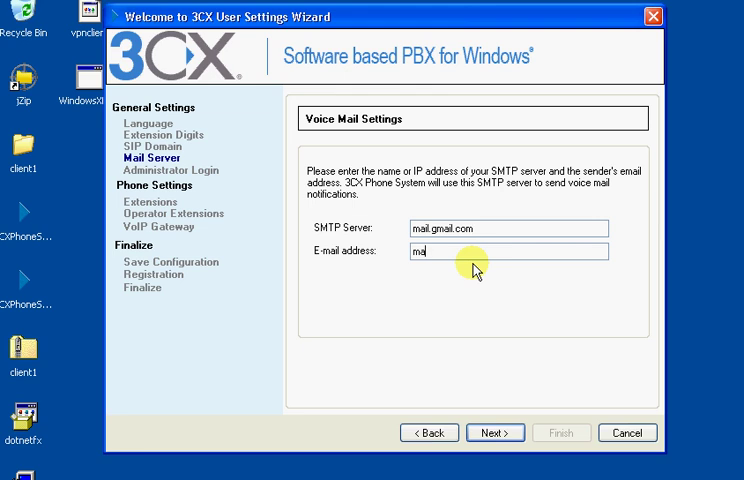
{"action": "type", "text": "tt"}
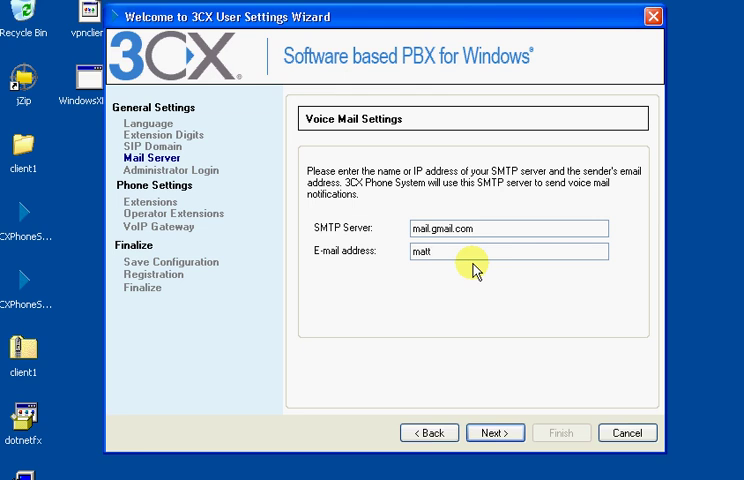
{"action": "key", "text": "ctrl+a"}
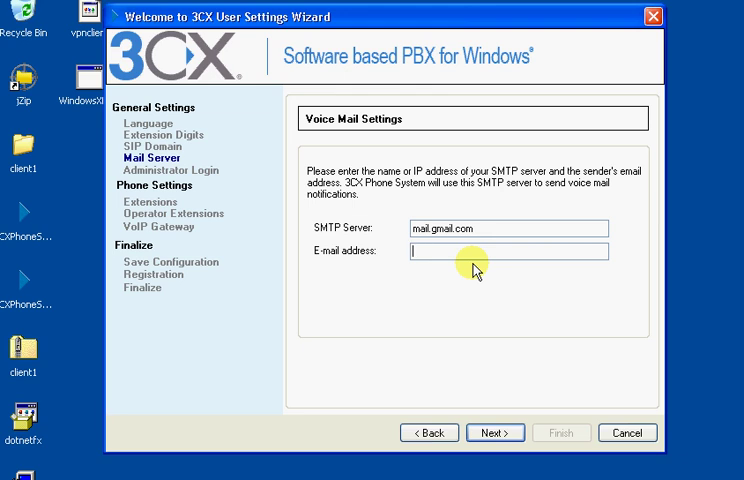
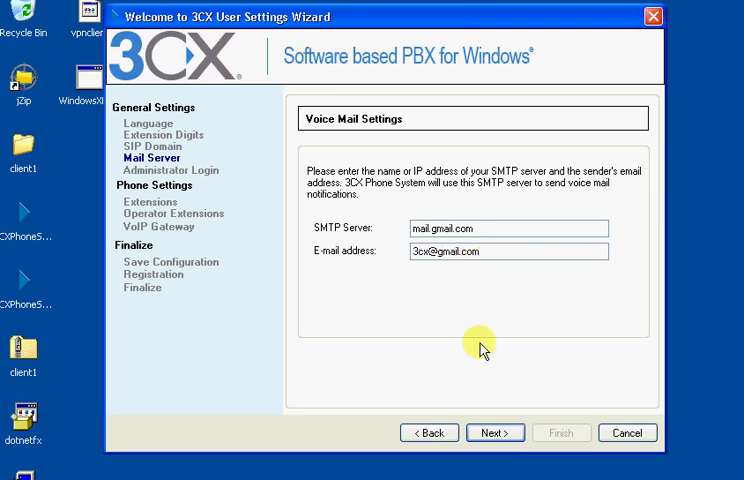
{"action": "left_click", "coordinate": [494, 432]}
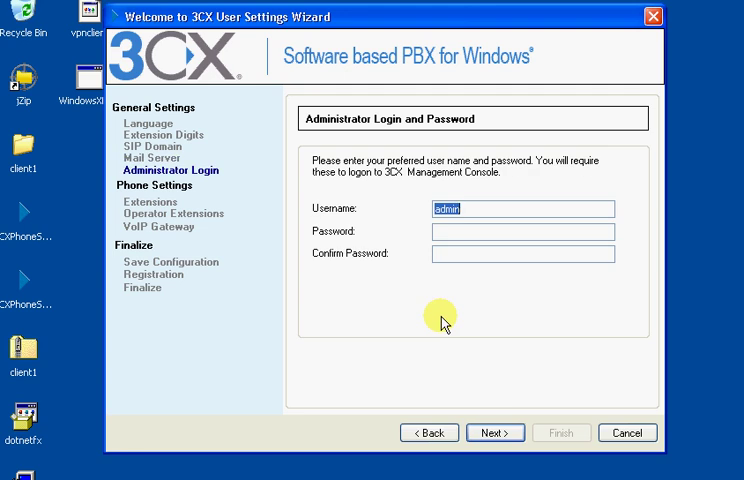
- Keep username admin with a confirmed password and continue to creating user extensions
{"action": "type", "text": "••"}
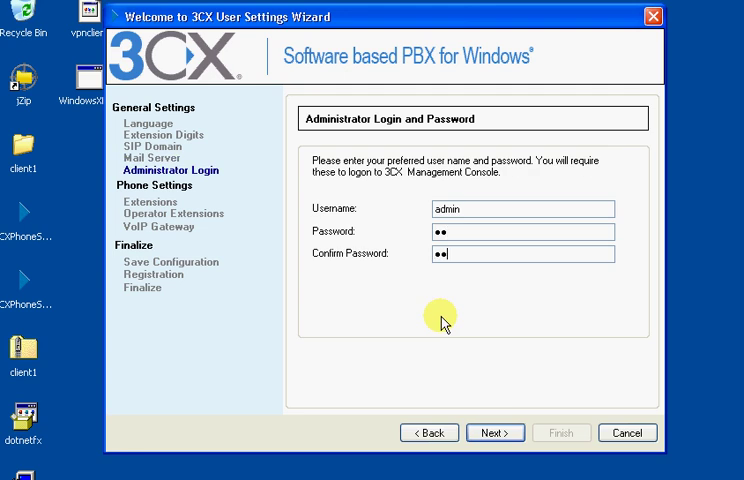
{"action": "left_click", "coordinate": [496, 432]}
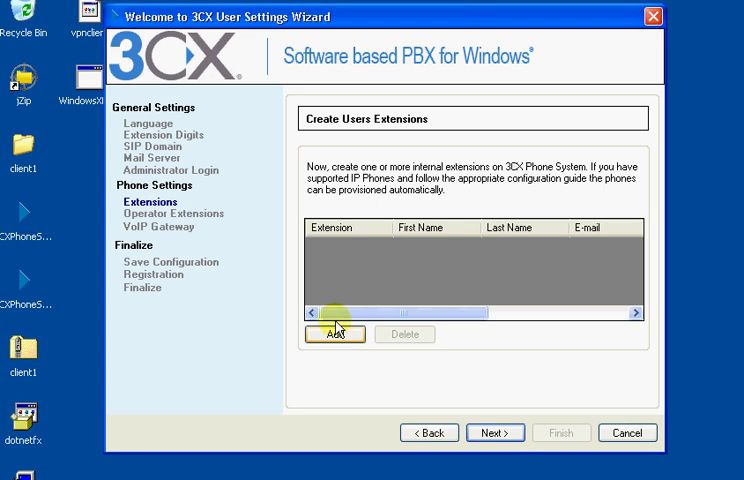
{"action": "mouse_move", "coordinate": [212, 234]}
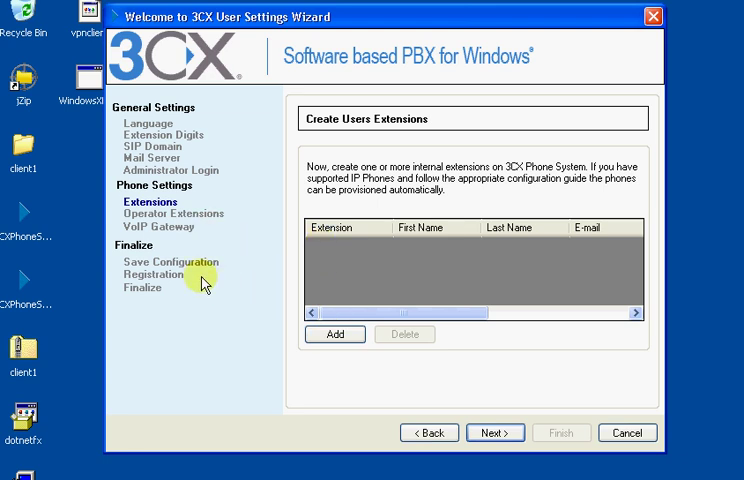
{"action": "left_click", "coordinate": [494, 432]}
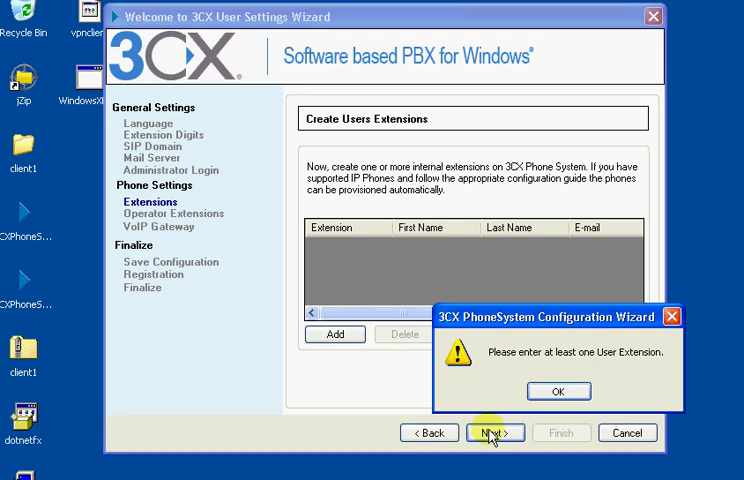
{"action": "left_click", "coordinate": [558, 392]}
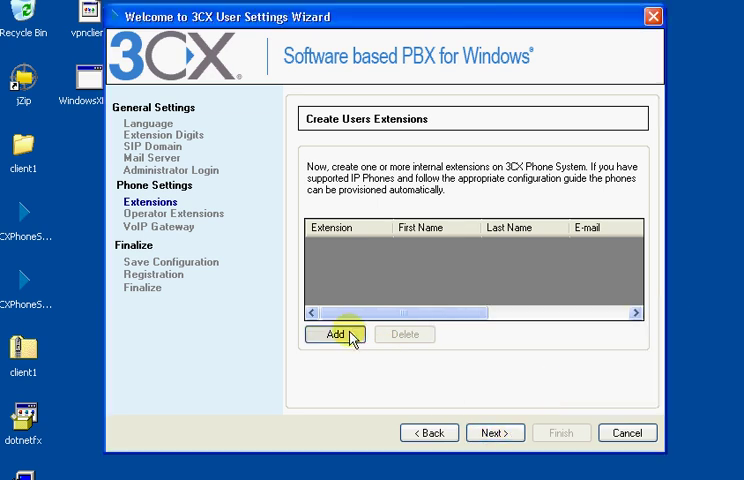
{"action": "left_click", "coordinate": [332, 334]}
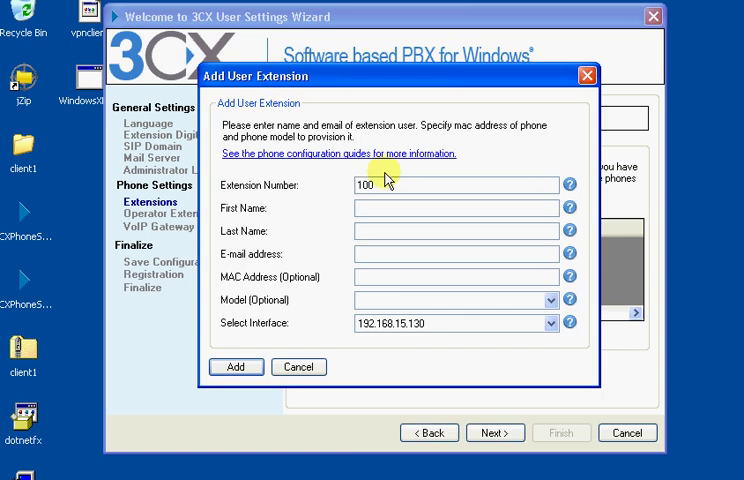
- Add extension 100 for Test Testlastname with a gmail address on interface 192.168.15.130
{"action": "type", "text": "Test"}
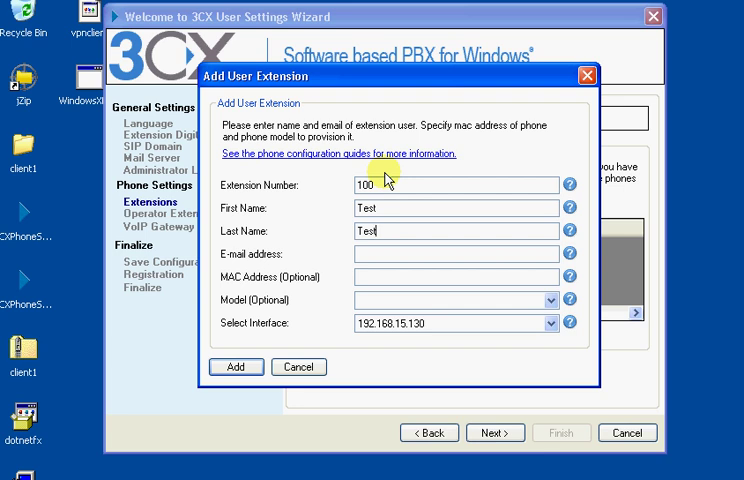
{"action": "type", "text": "Lastname"}
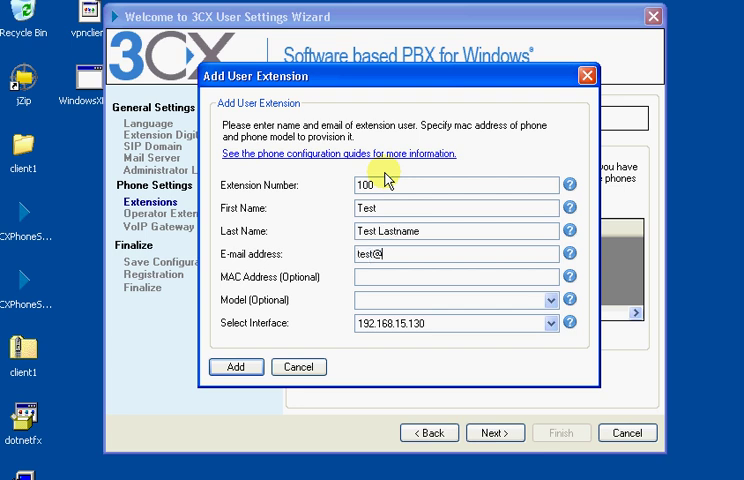
{"action": "type", "text": "gmail.com"}
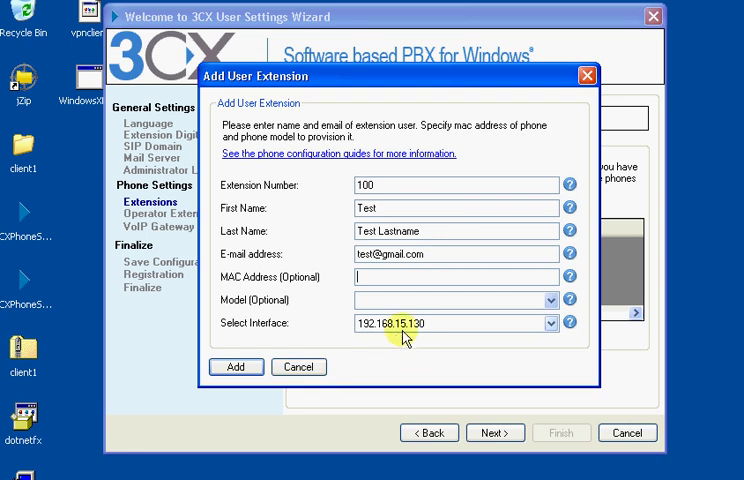
{"action": "left_click", "coordinate": [236, 368]}
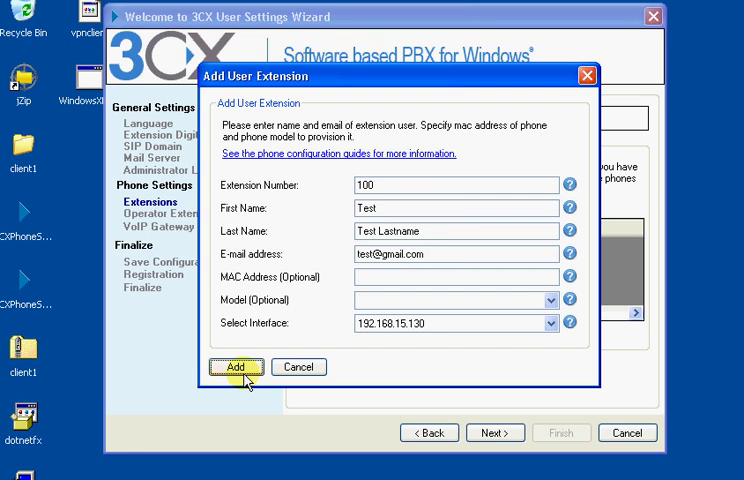
{"action": "left_click", "coordinate": [236, 366]}
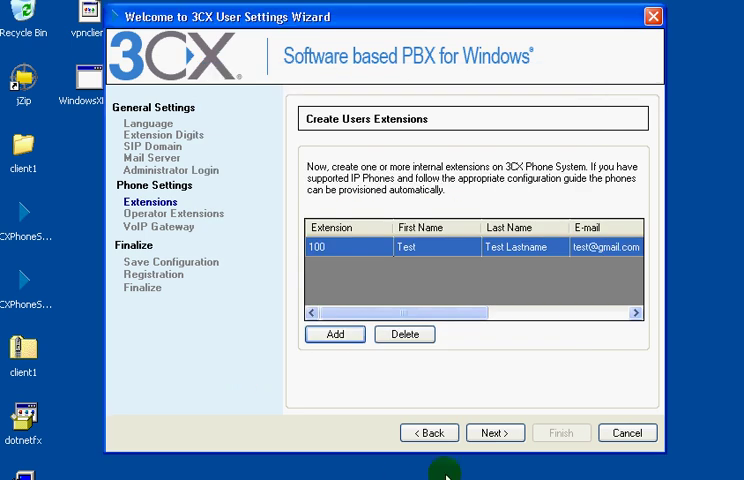
- Keep extension 100 as operator, pass VoIP Gateways and start building the configuration database
{"action": "left_click", "coordinate": [494, 432]}
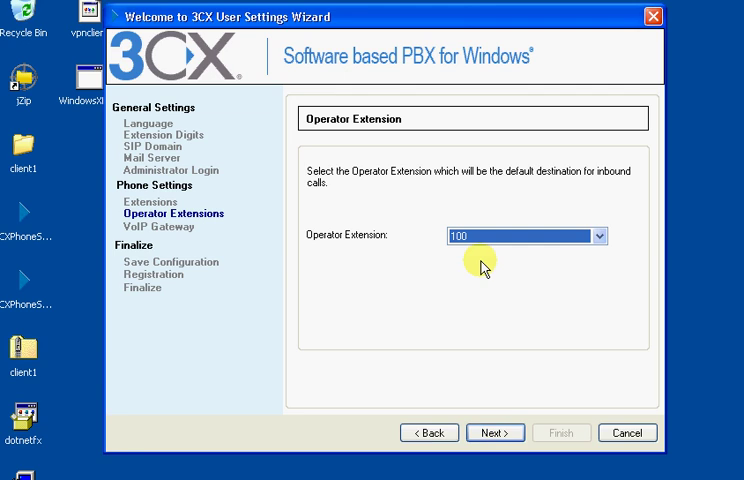
{"action": "mouse_move", "coordinate": [358, 232]}
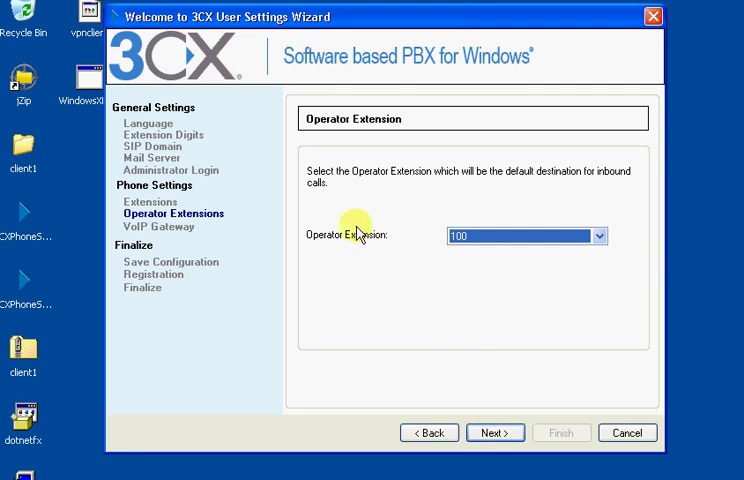
{"action": "left_click", "coordinate": [494, 432]}
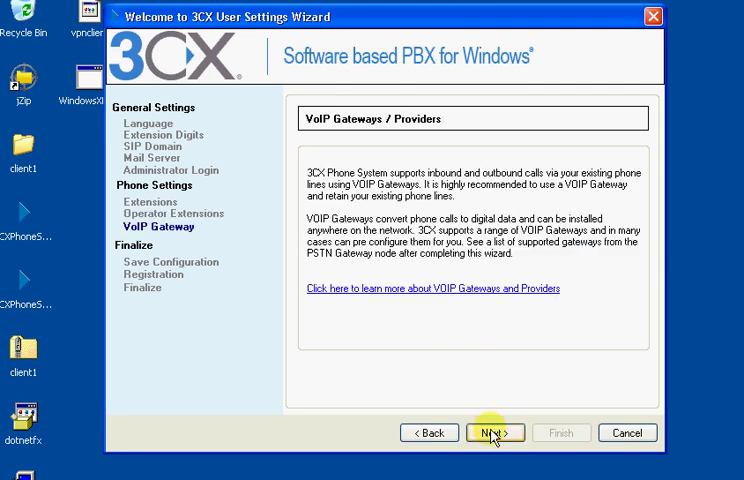
{"action": "left_click", "coordinate": [492, 432]}
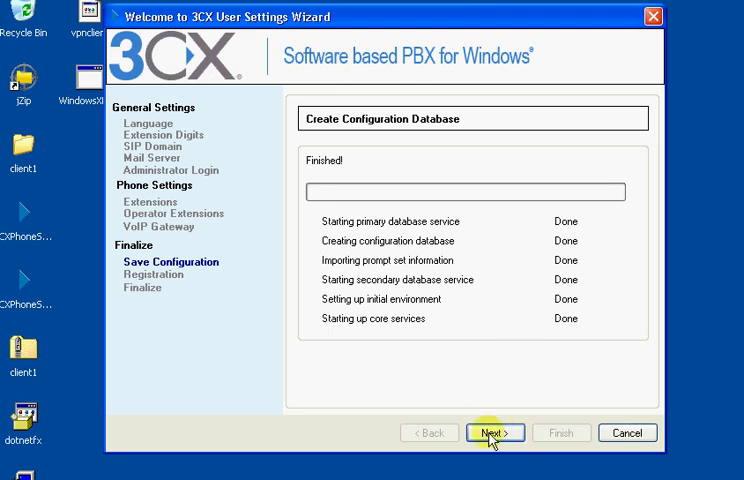
- Skip the Online Registration form and finish the User Settings Wizard
{"action": "left_click", "coordinate": [496, 432]}
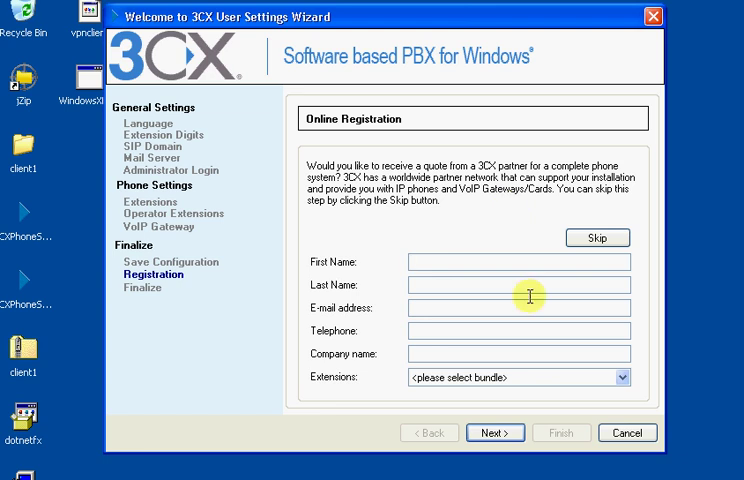
{"action": "left_click", "coordinate": [620, 376]}
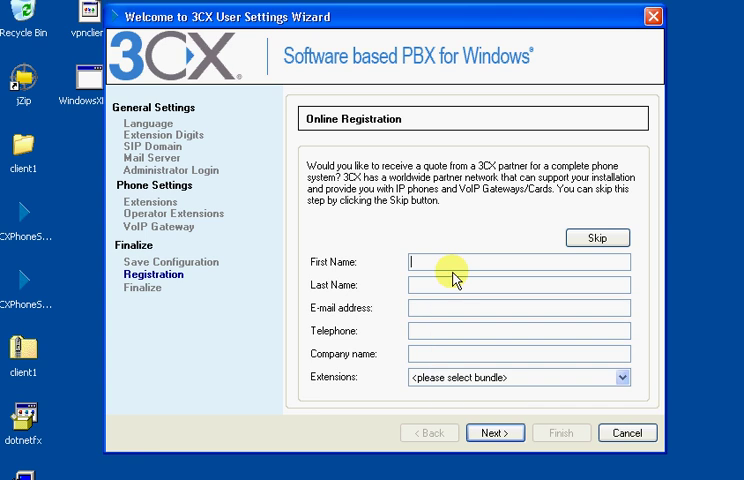
{"action": "left_click", "coordinate": [596, 236]}
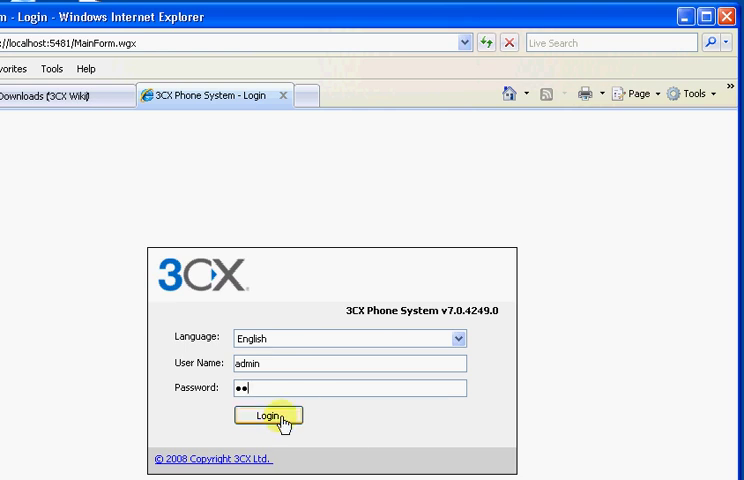
- Log in as admin with the entered password to load the Management Console
{"action": "left_click", "coordinate": [268, 416]}
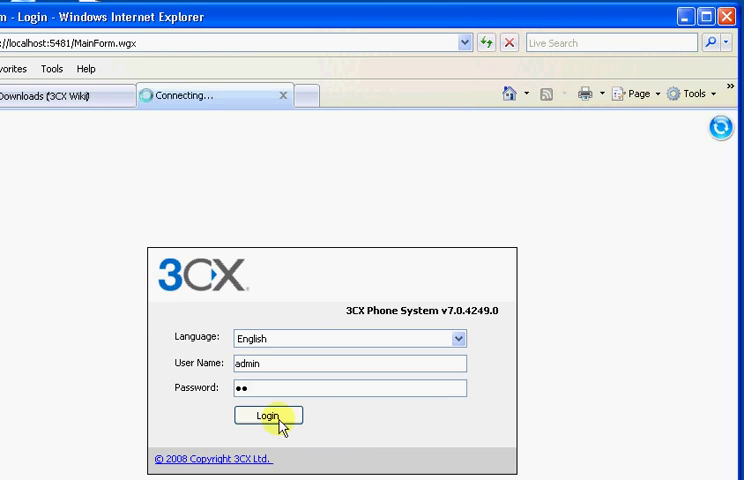
{"action": "left_click", "coordinate": [268, 416]}
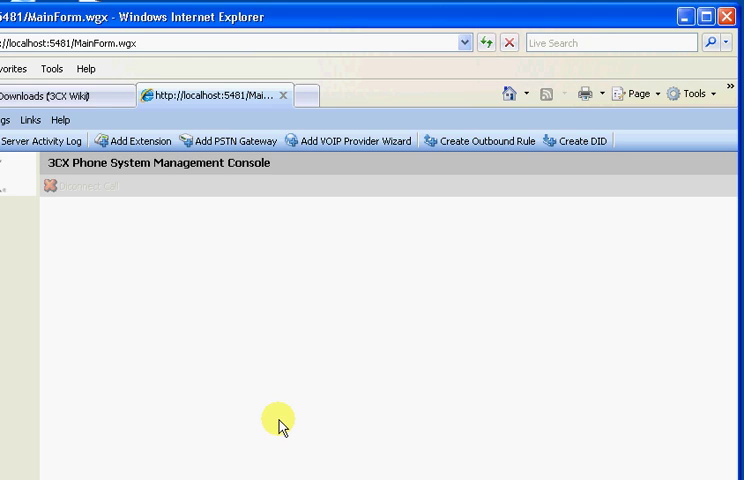